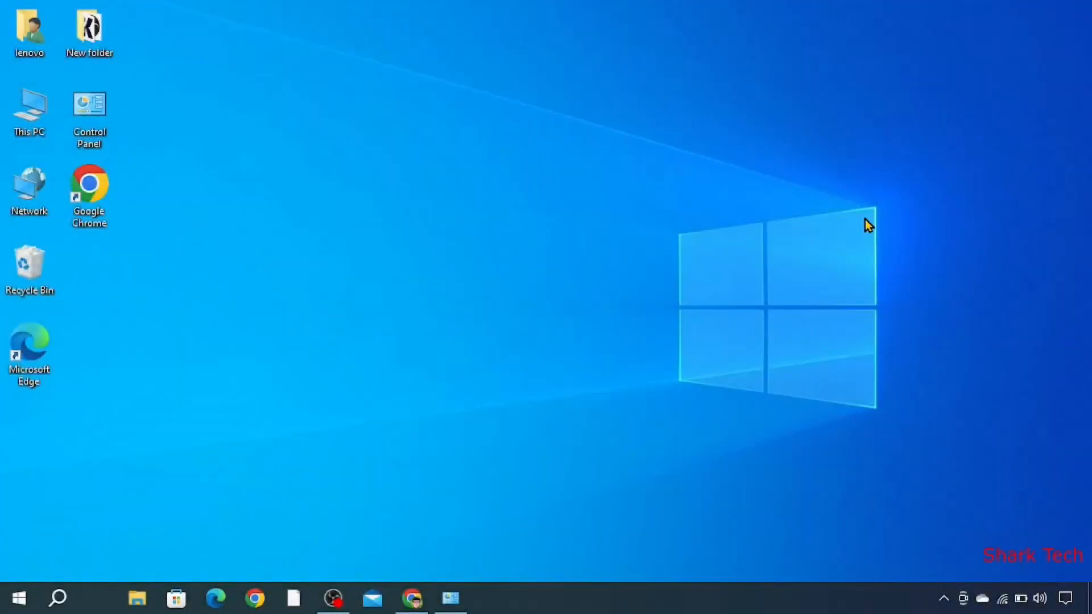
mouse_move(503, 429)
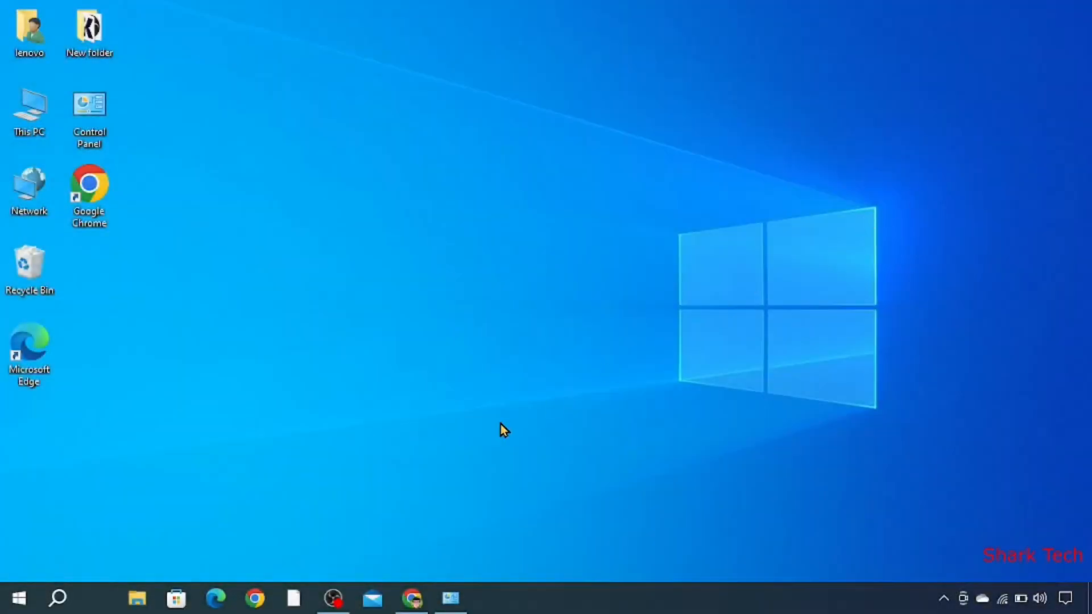
mouse_move(331, 470)
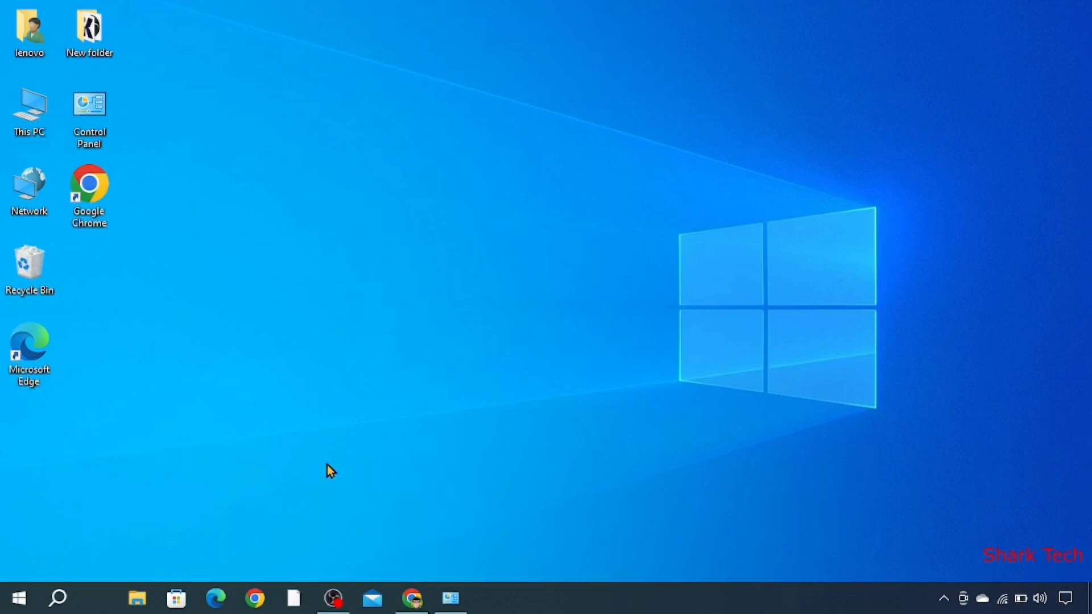
Reach the Network & Internet Status page showing the Techrify2 Wi-Fi connection.
click(17, 597)
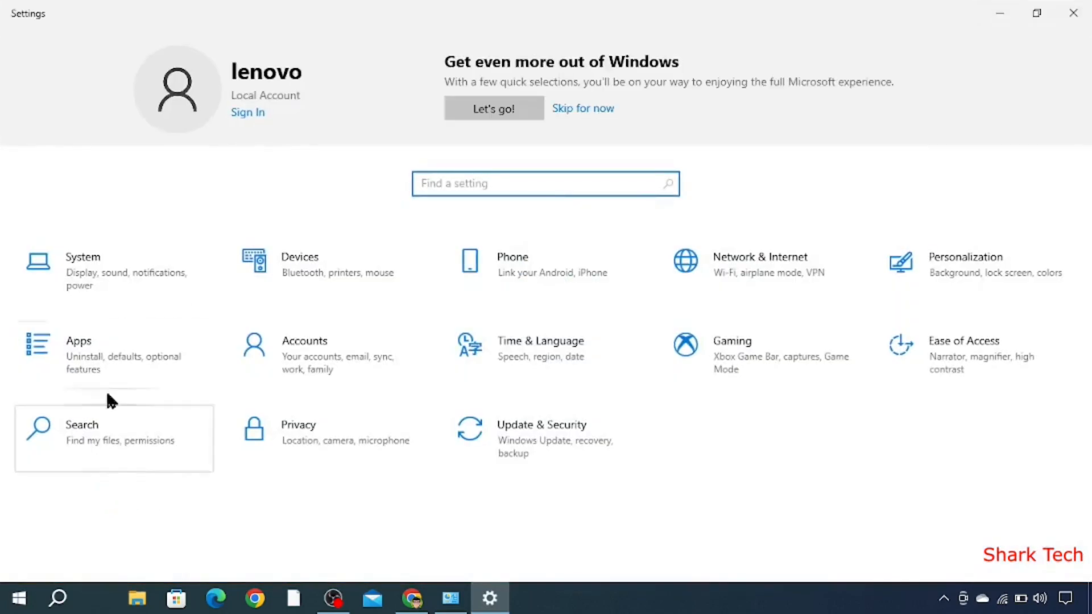
mouse_move(651, 227)
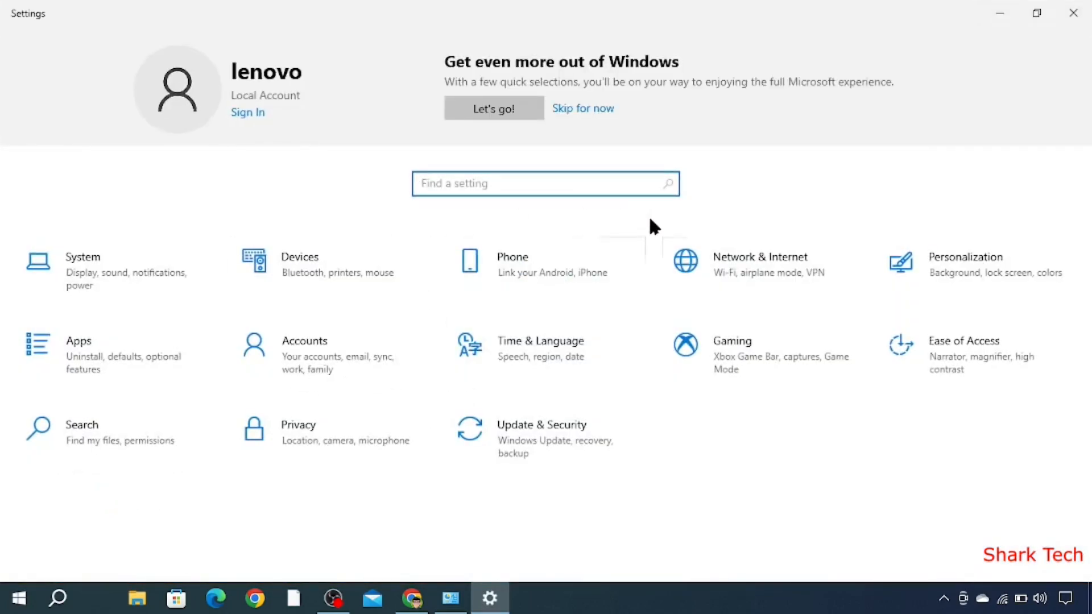
click(760, 256)
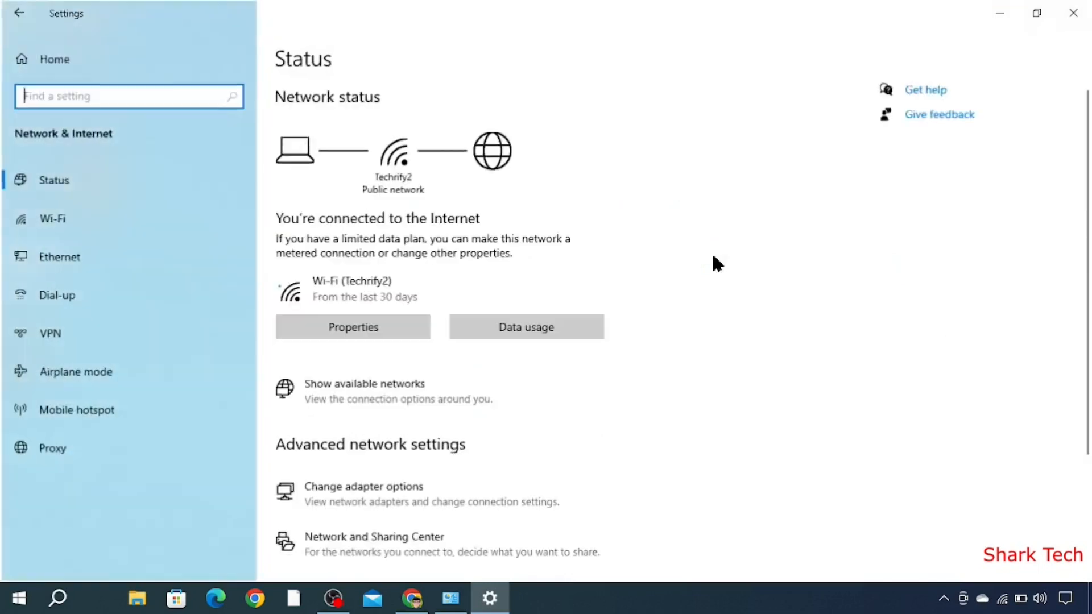
mouse_move(213, 211)
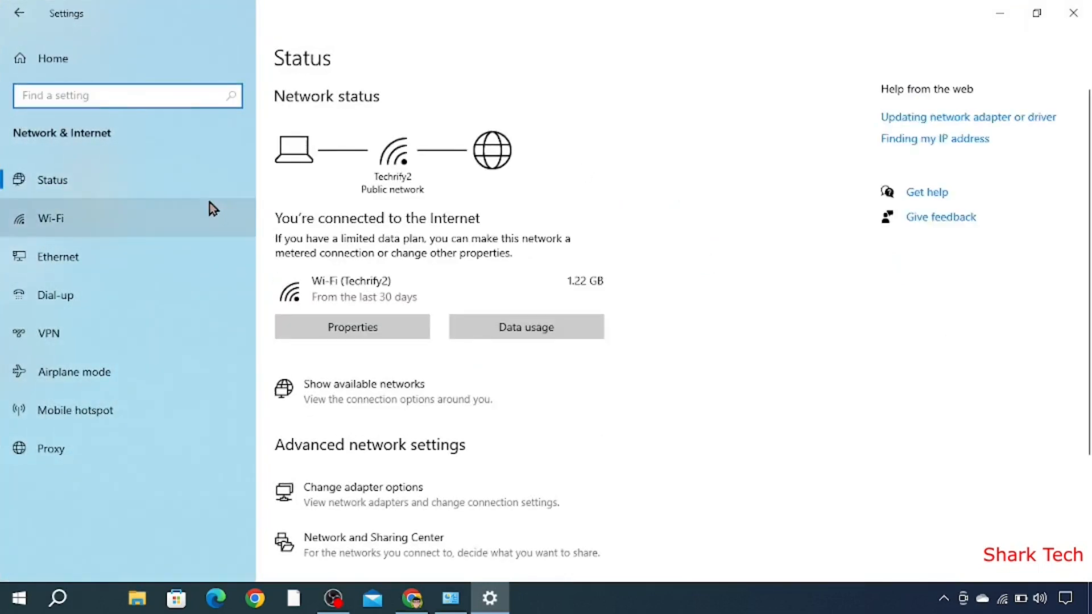
mouse_move(167, 225)
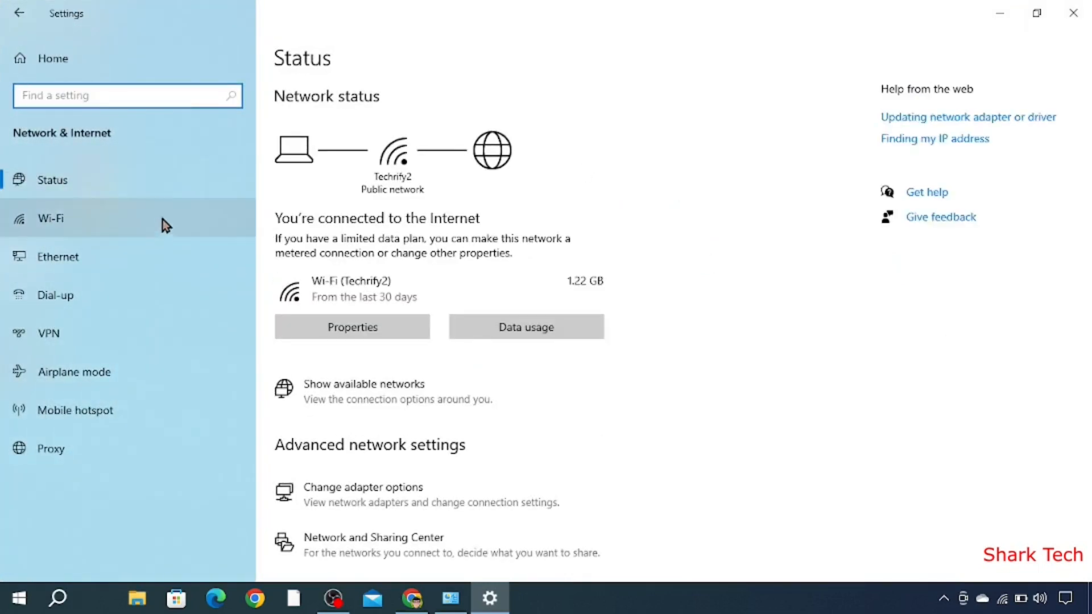
mouse_move(128, 348)
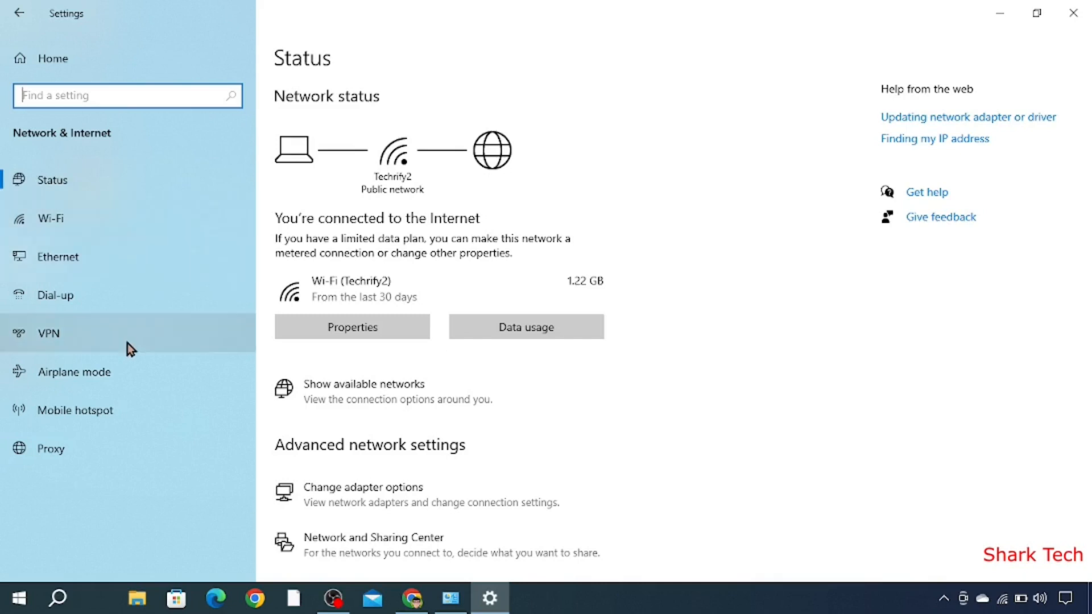
mouse_move(105, 407)
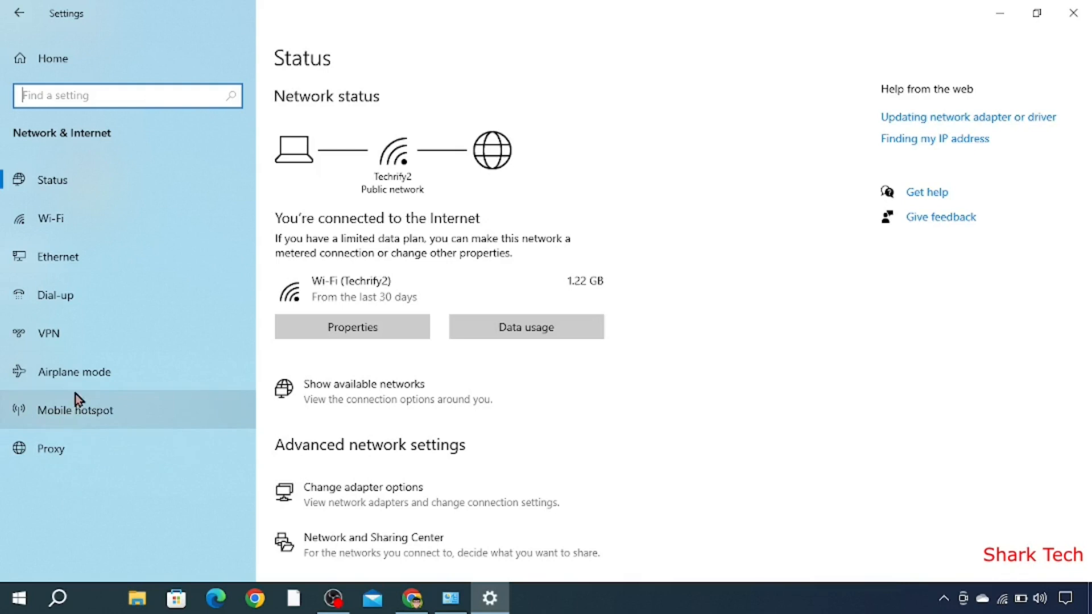
mouse_move(76, 270)
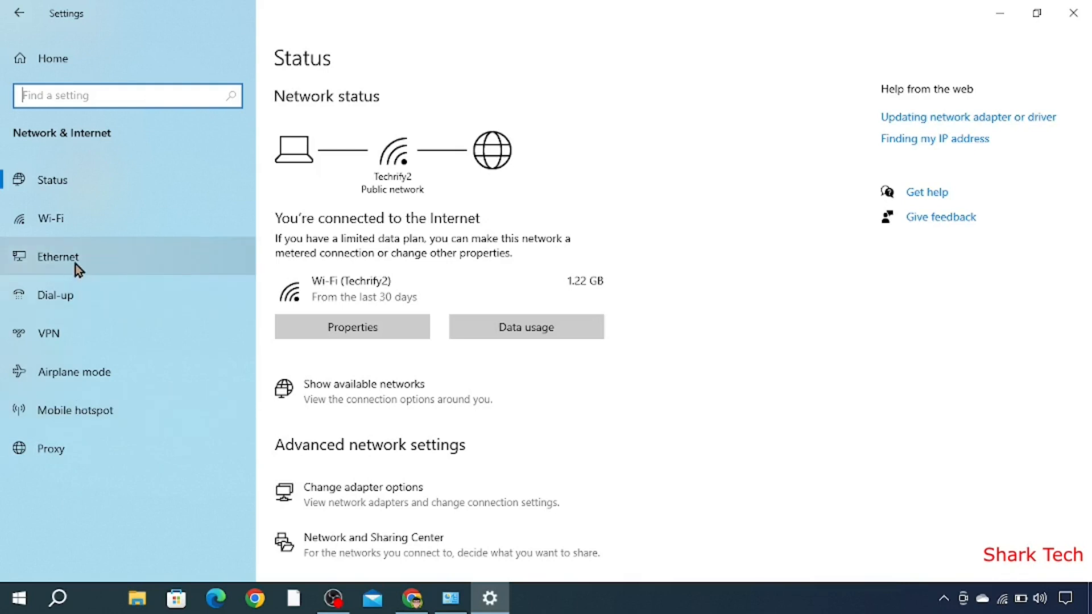
click(58, 256)
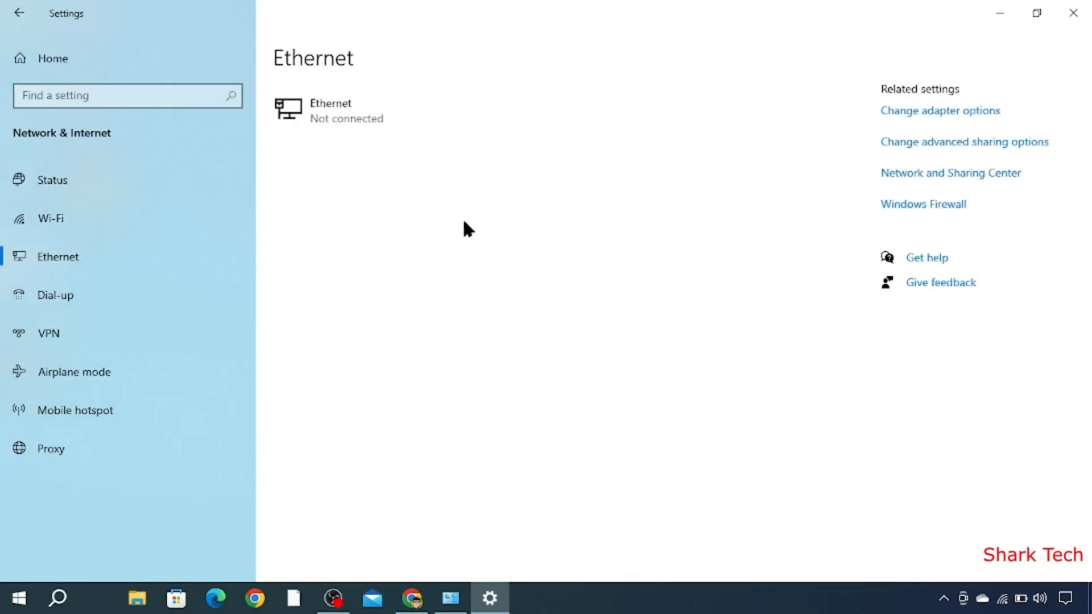
mouse_move(387, 299)
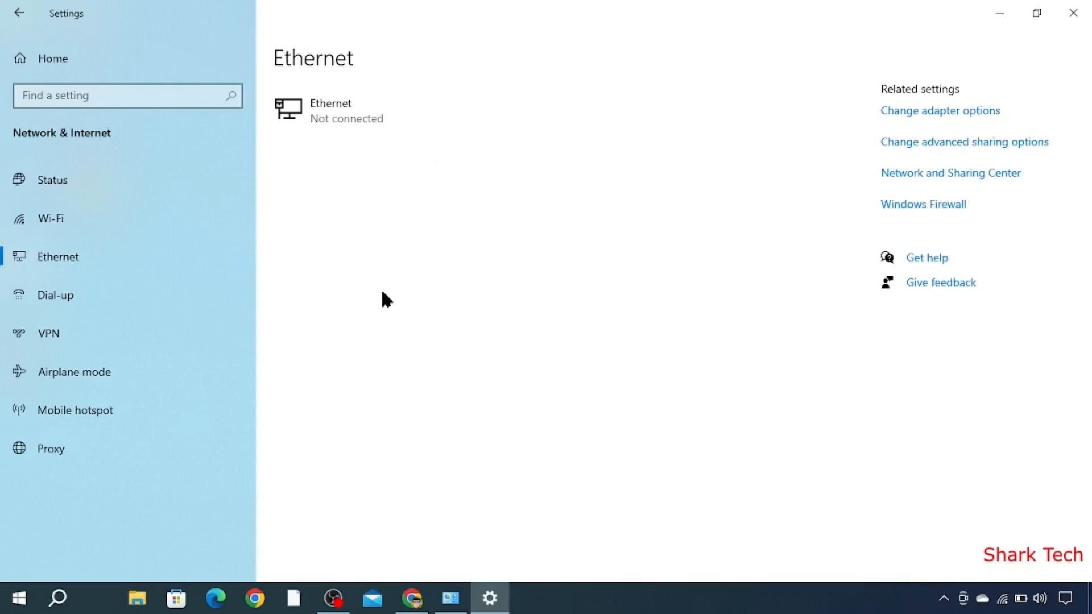
mouse_move(320, 191)
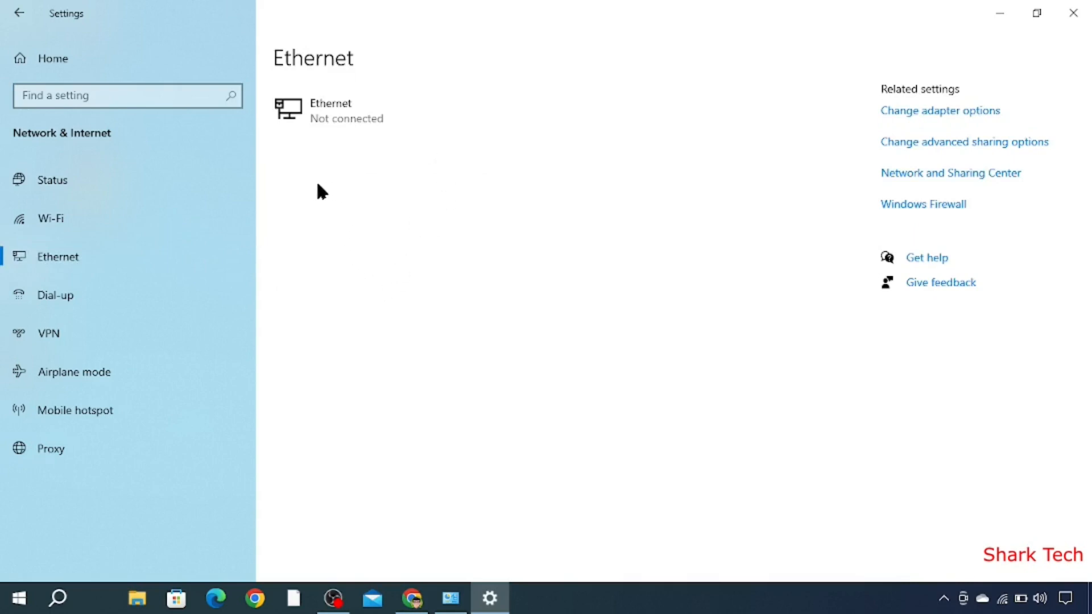
click(51, 179)
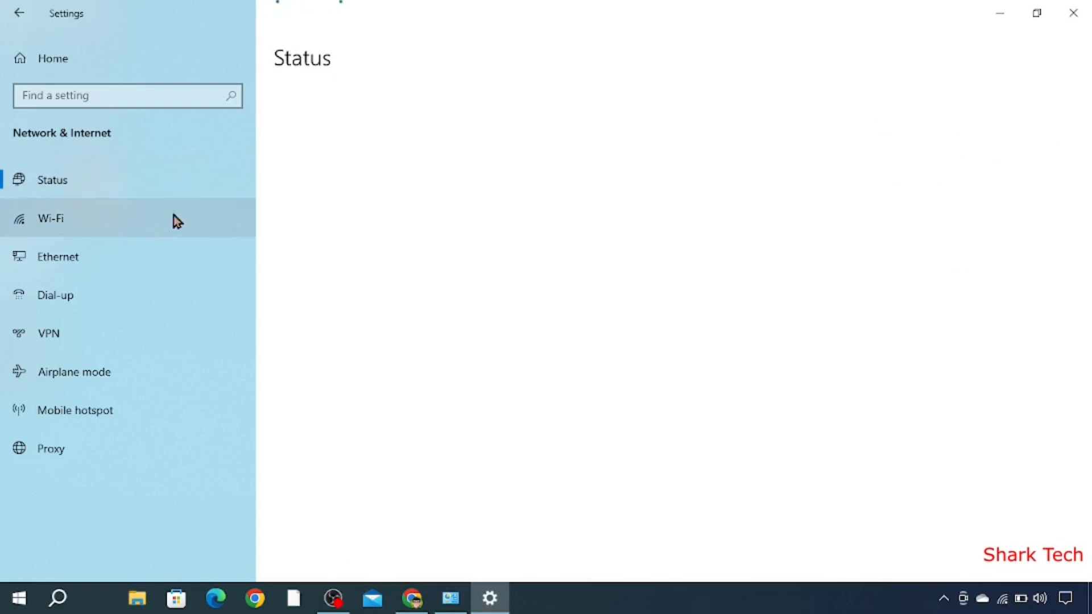
click(52, 179)
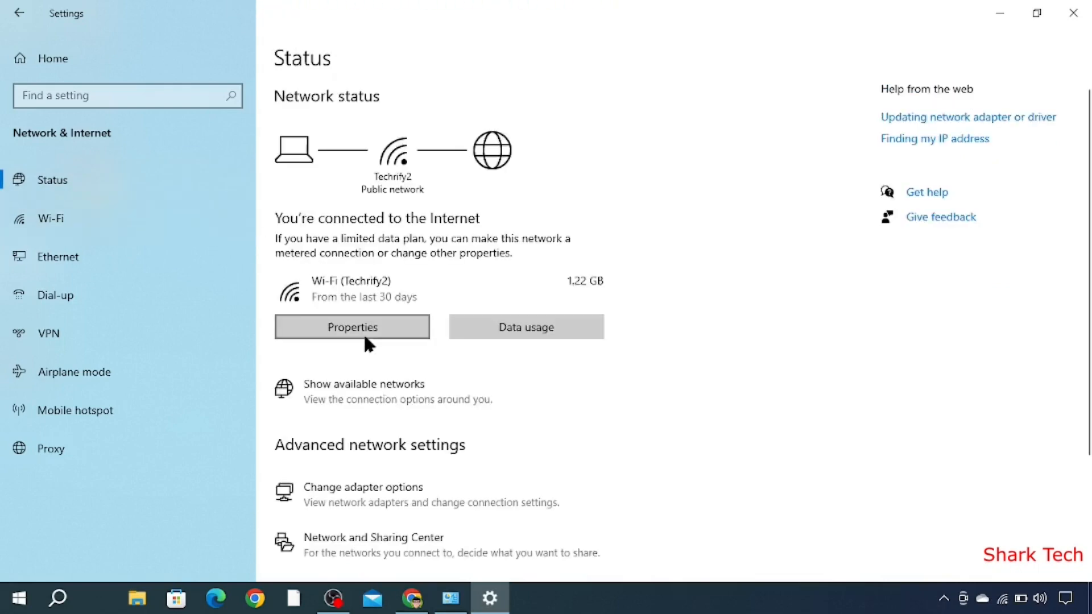
View the Techrify2 properties down to IPv4 address 192.168.1.49, then go back to Wi-Fi.
click(351, 327)
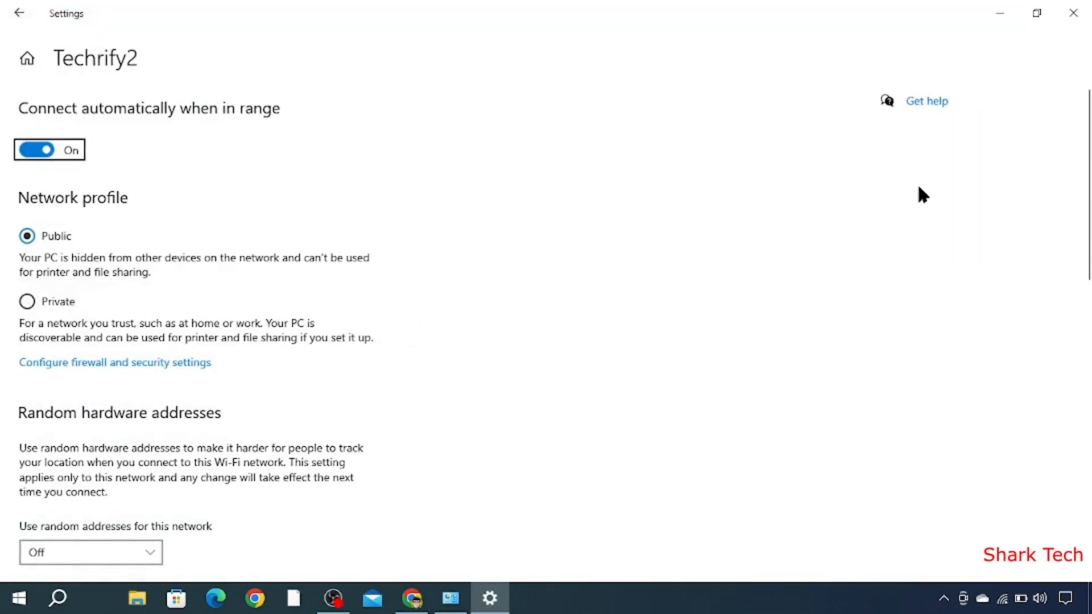
mouse_move(1056, 202)
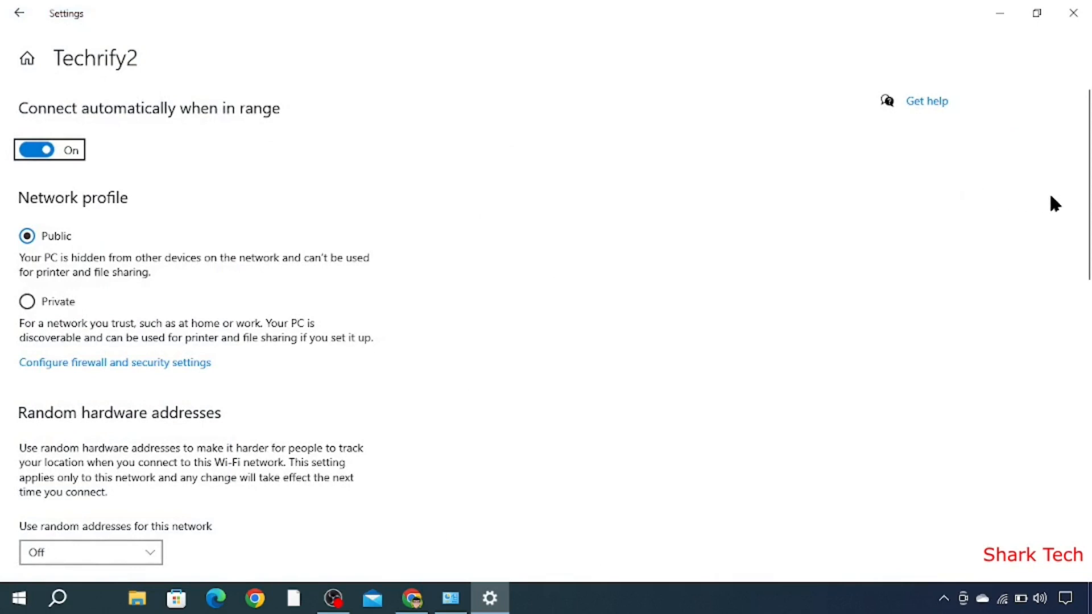
scroll(down, 3)
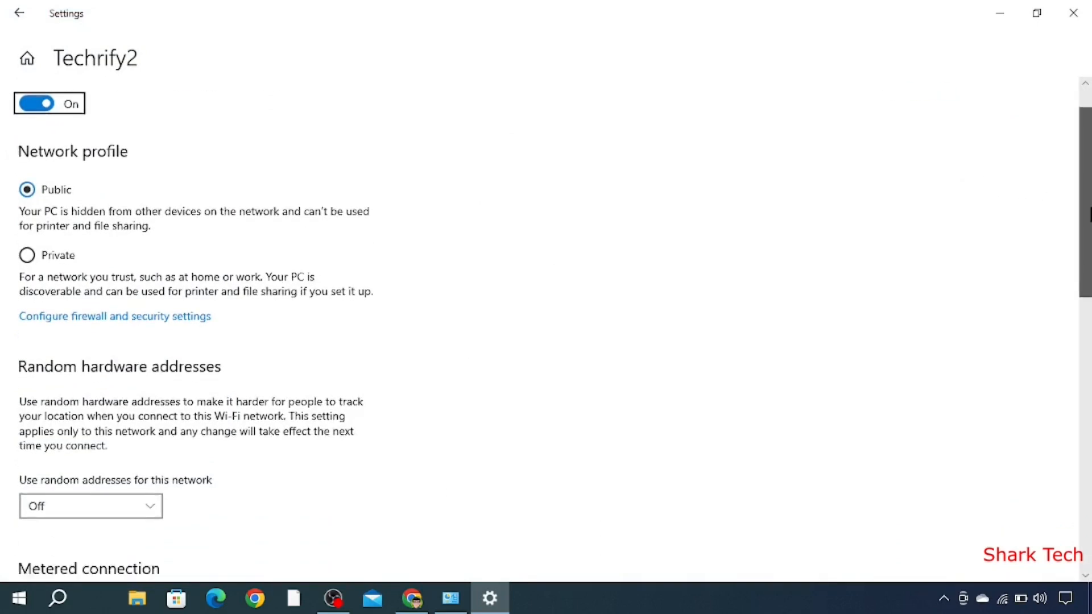
scroll(down, 3)
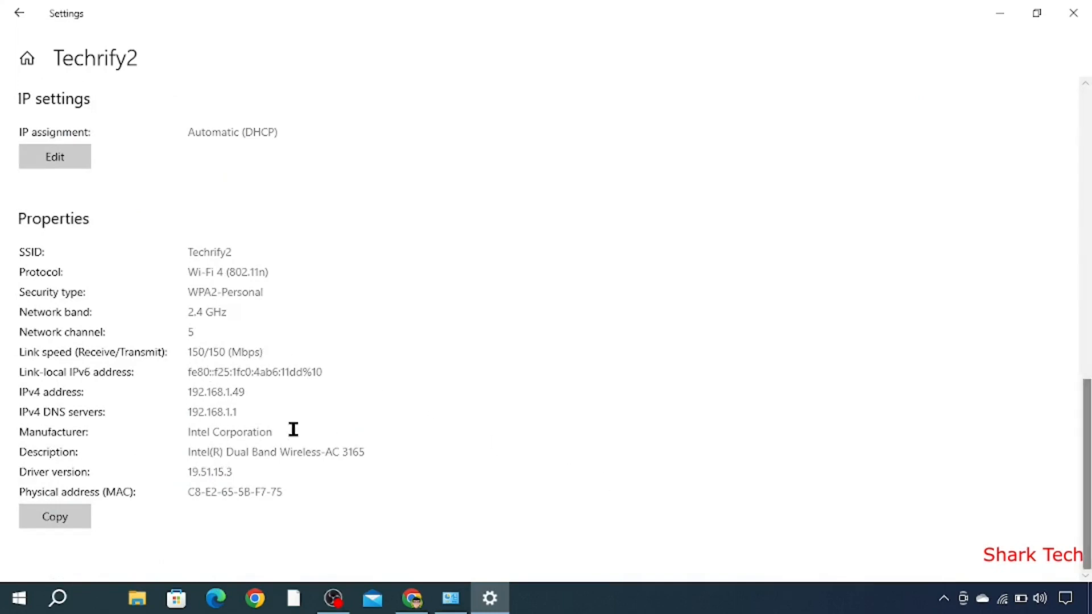
mouse_move(37, 272)
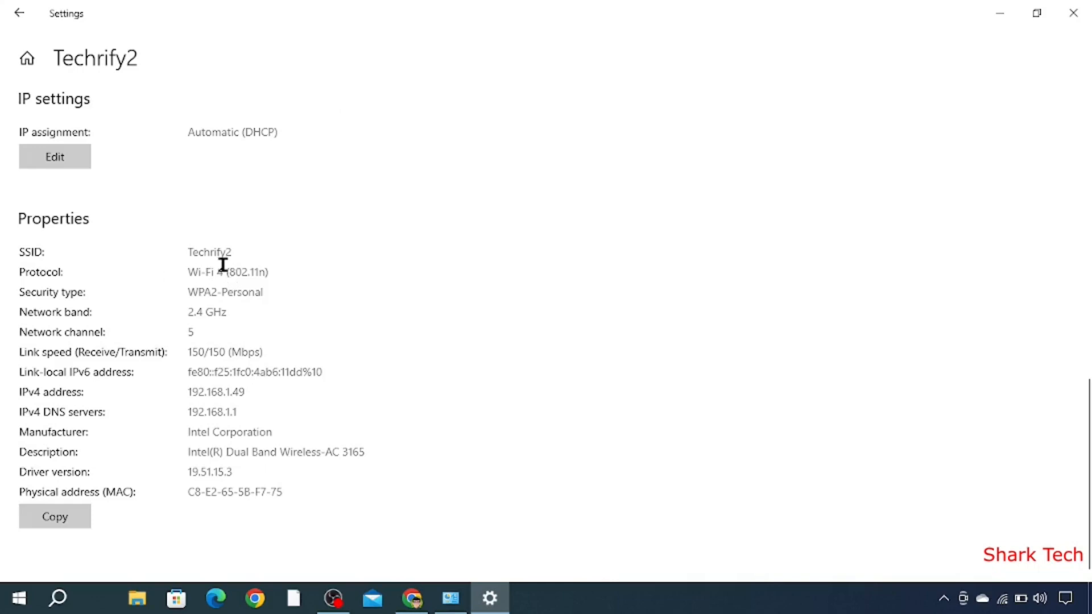
mouse_move(167, 294)
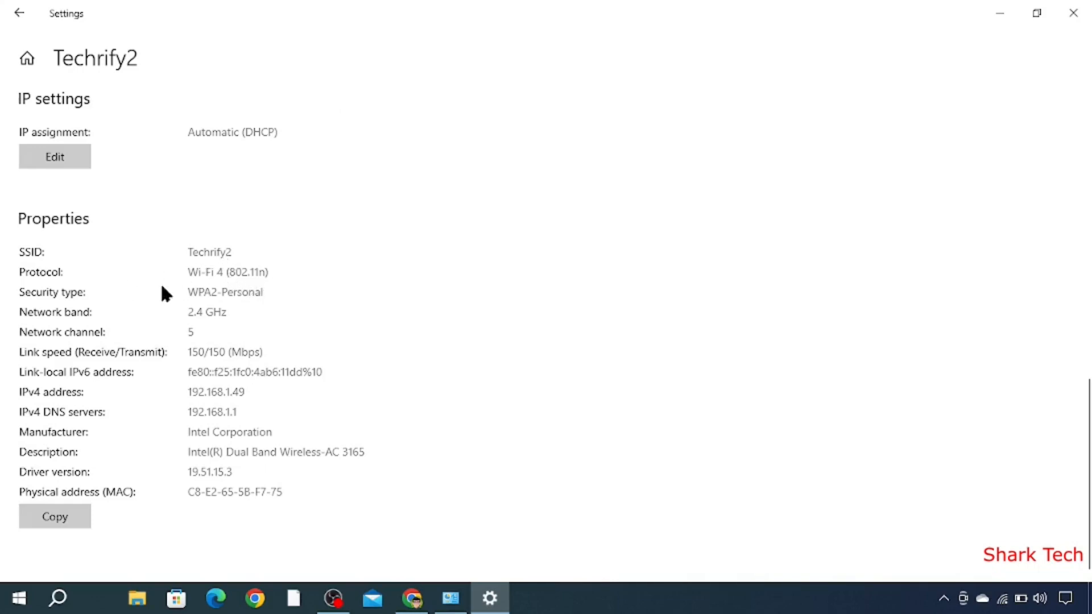
mouse_move(233, 312)
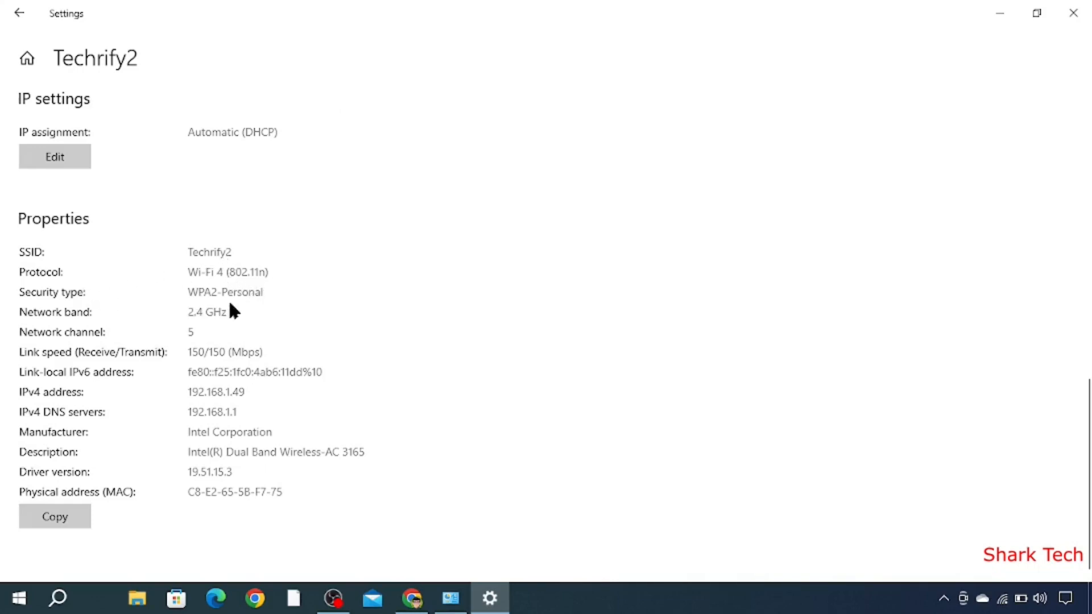
mouse_move(185, 341)
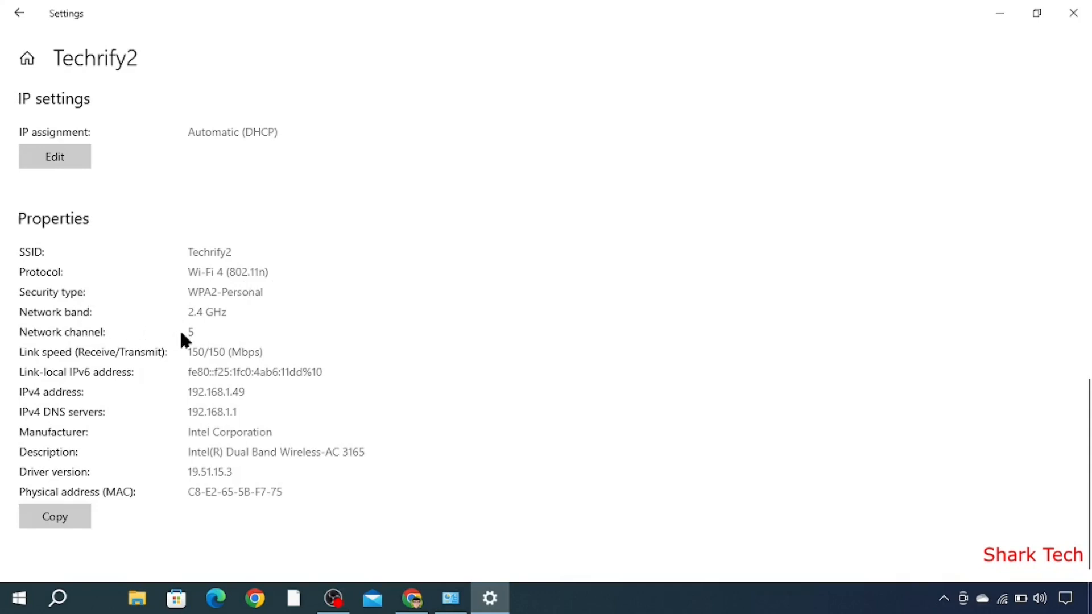
mouse_move(87, 398)
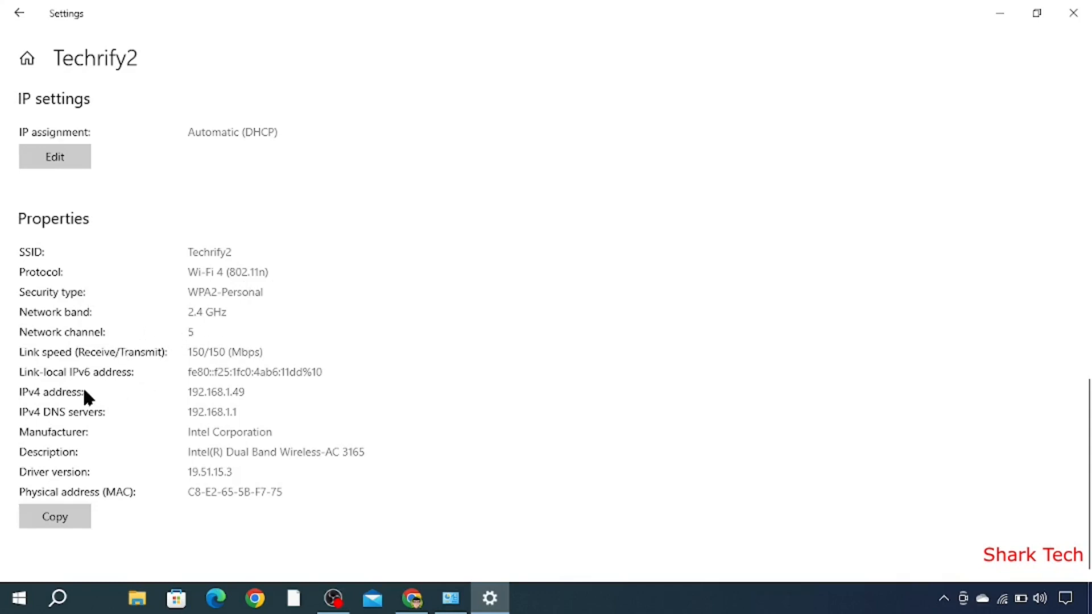
mouse_move(206, 411)
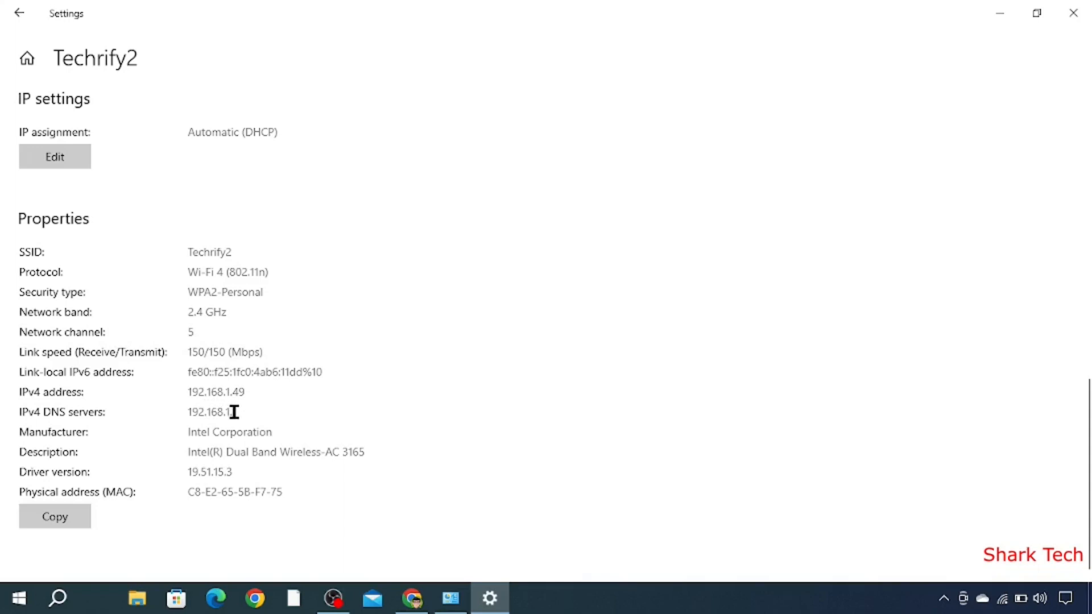
mouse_move(105, 447)
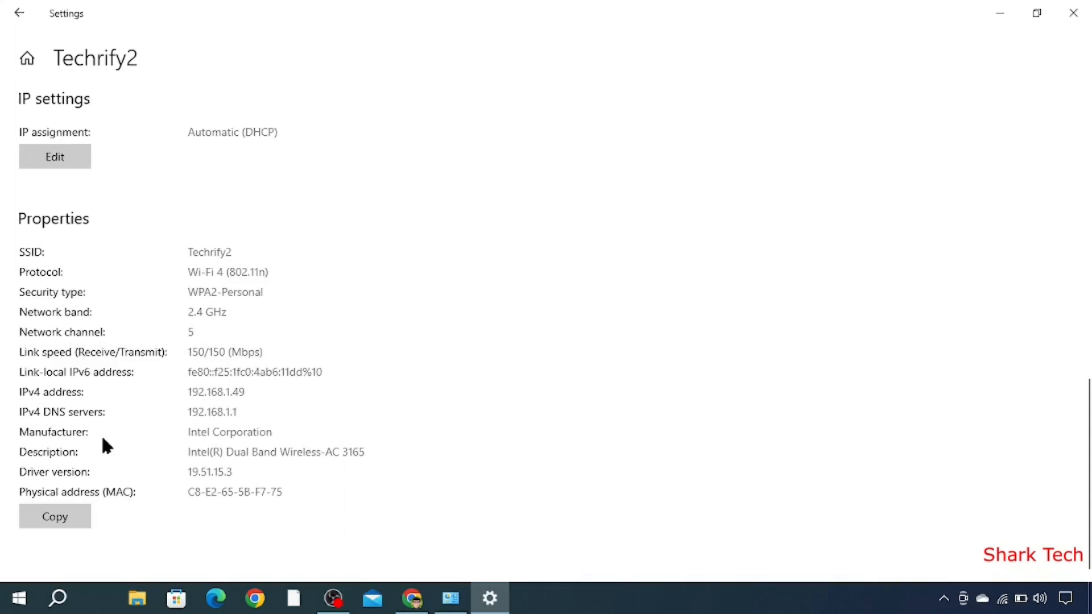
mouse_move(75, 471)
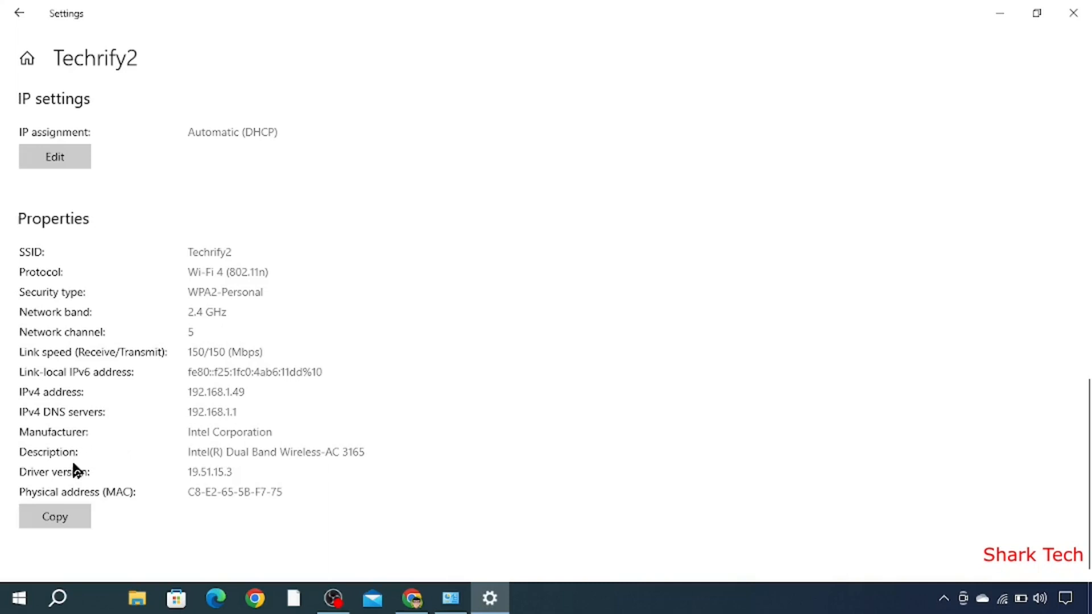
mouse_move(96, 398)
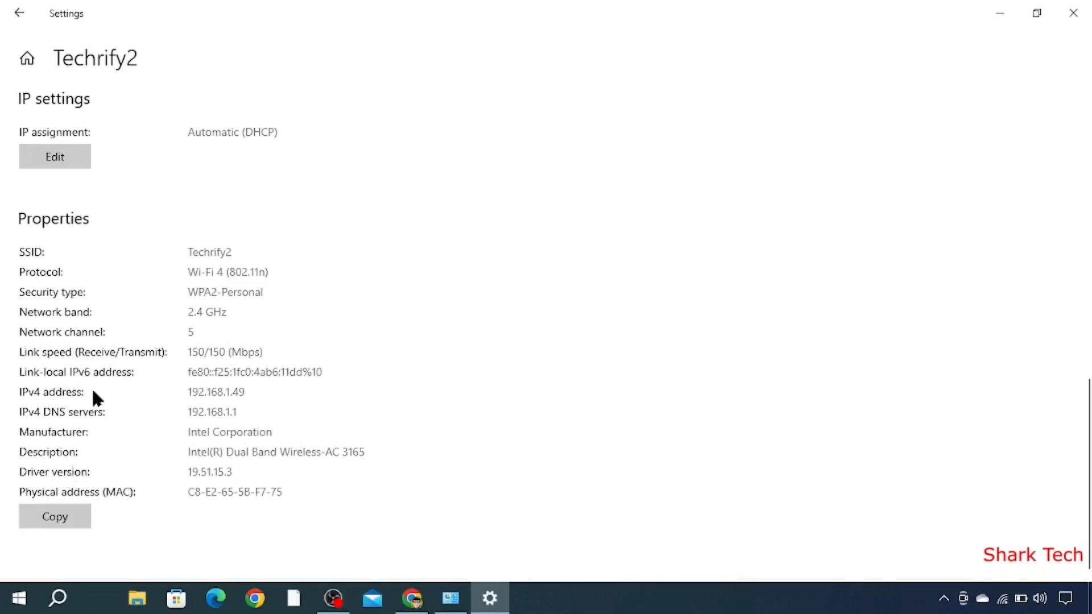
click(20, 12)
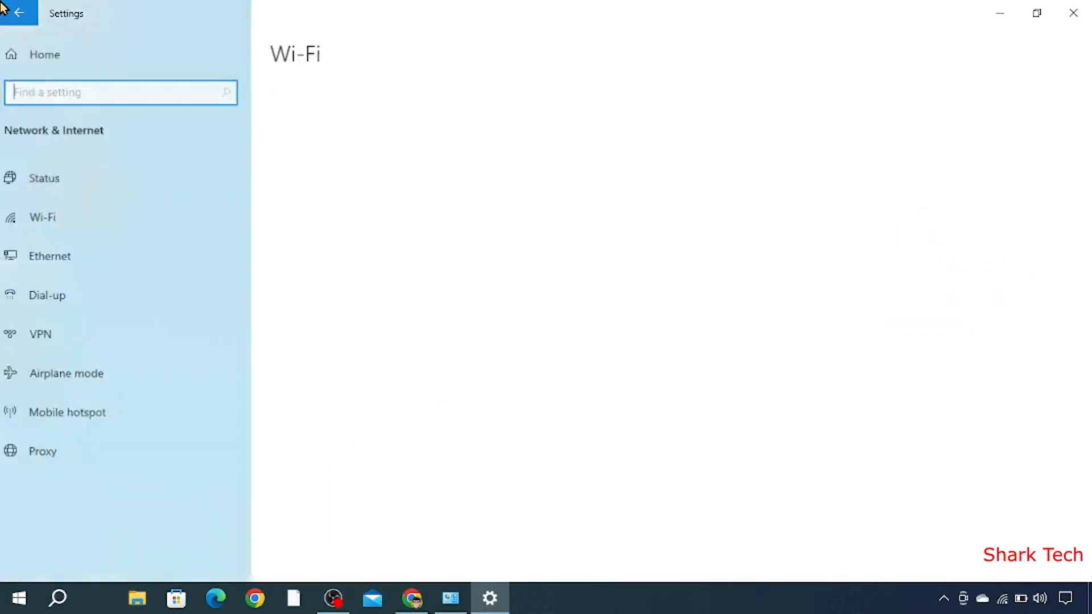
Close the Settings window from the Wi-Fi page.
click(42, 217)
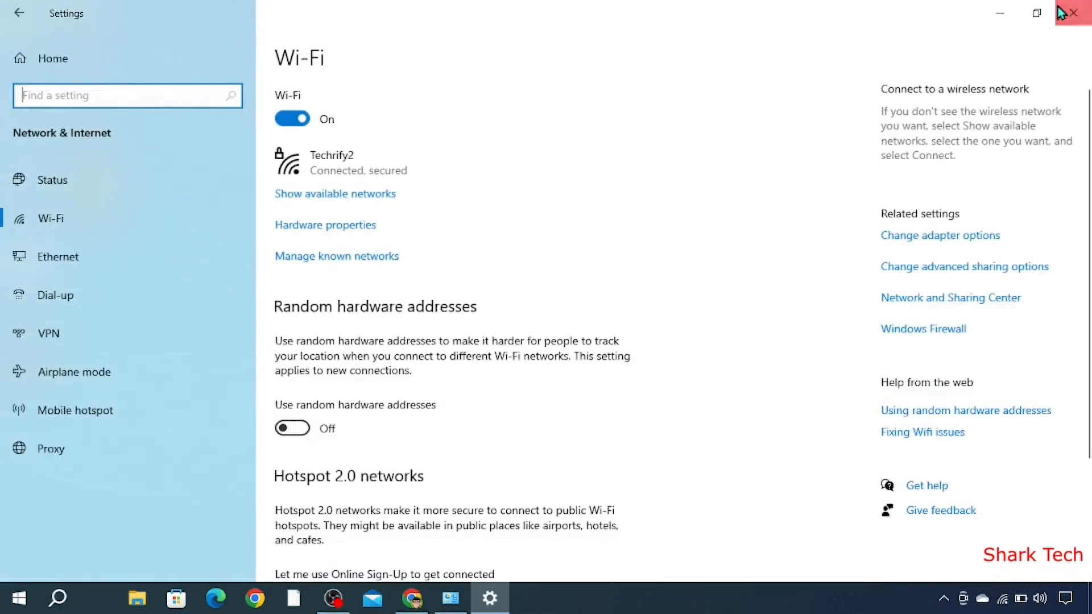
click(1075, 12)
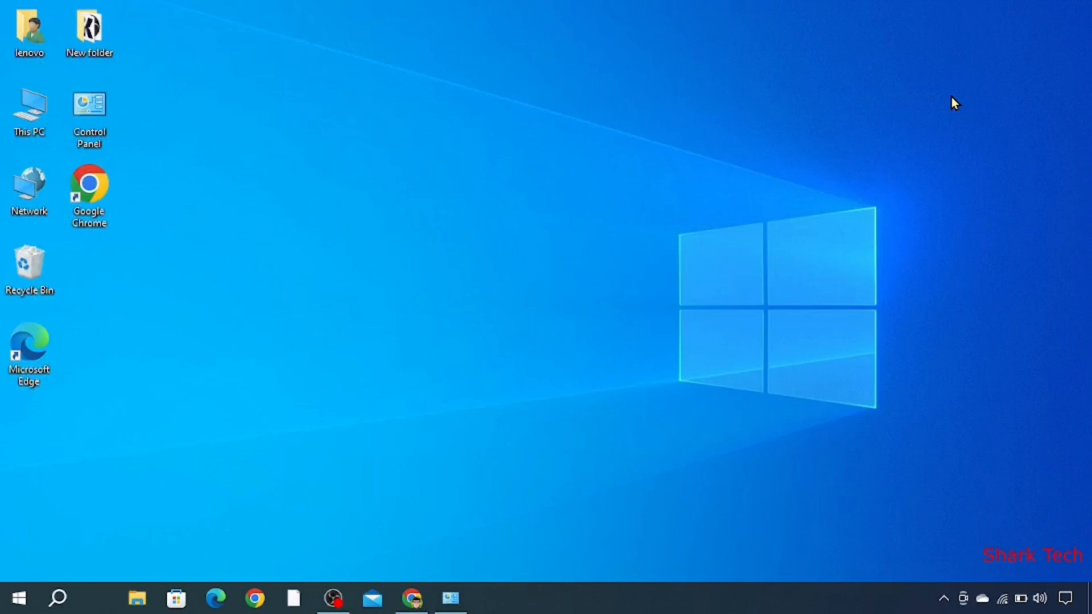
mouse_move(188, 495)
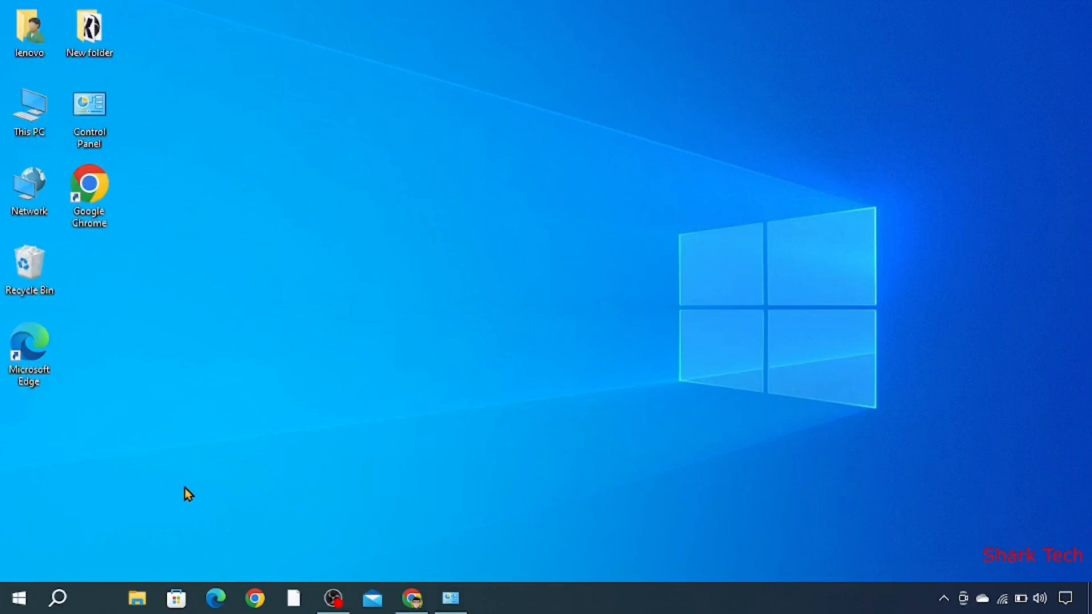
mouse_move(153, 503)
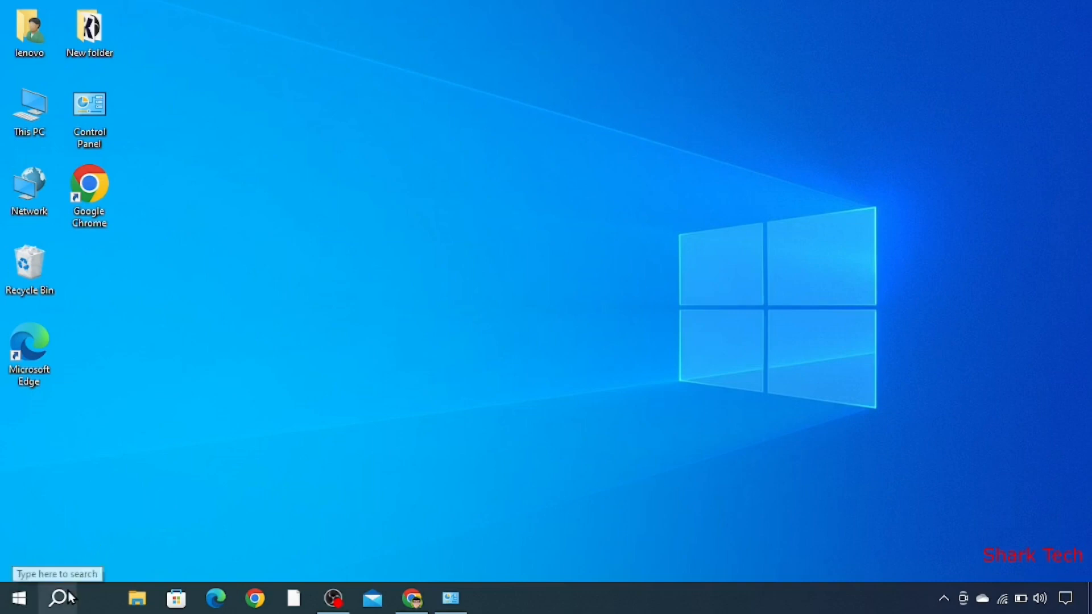
Search Windows for 'cmd' and launch Command Prompt from the top result.
click(58, 597)
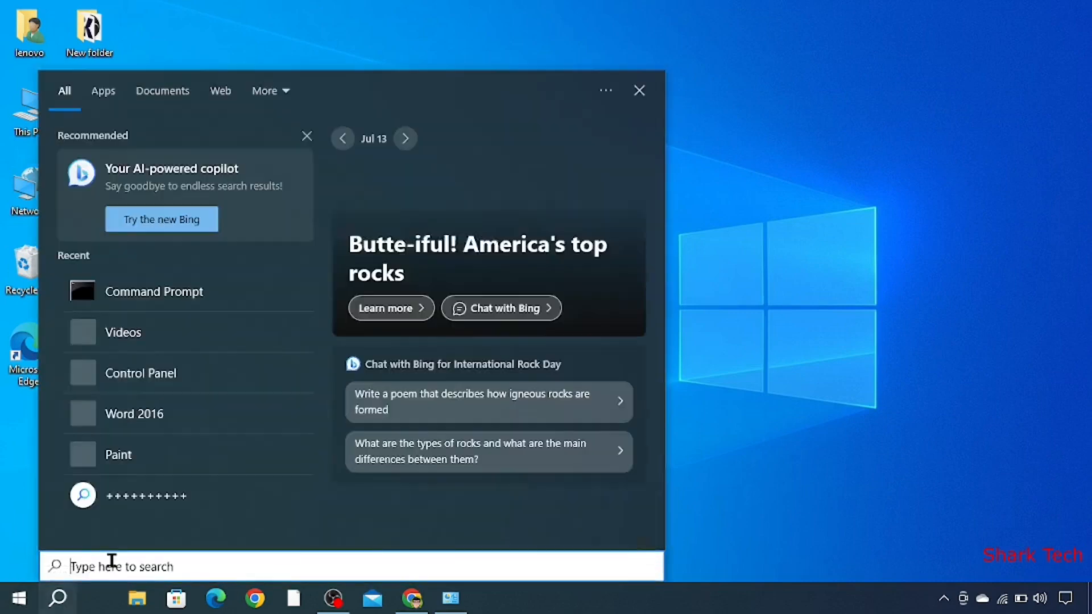
text(command Prompt)
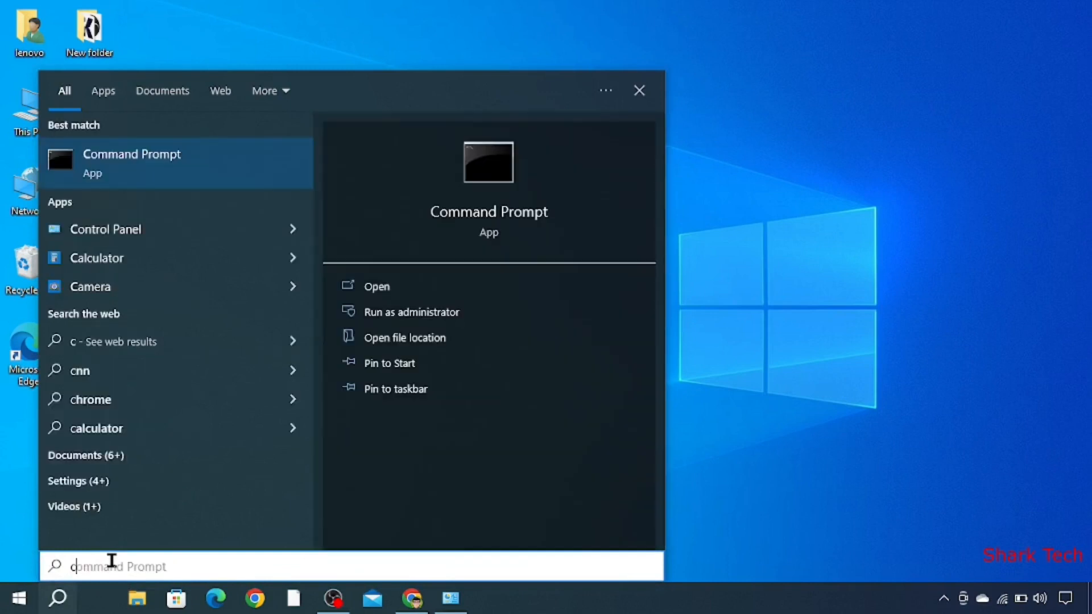
text(cmd)
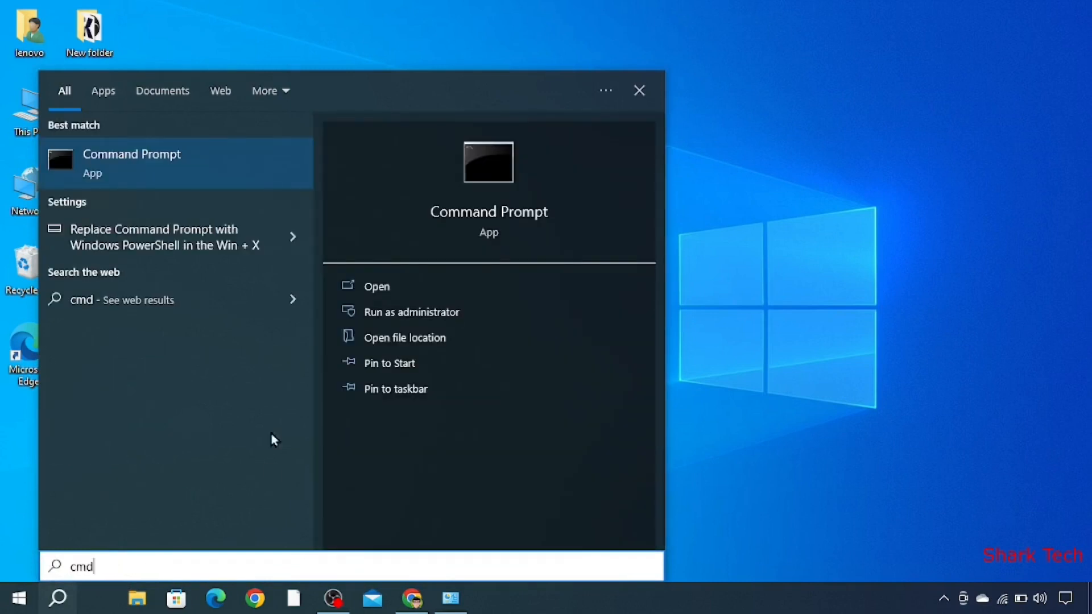
click(376, 286)
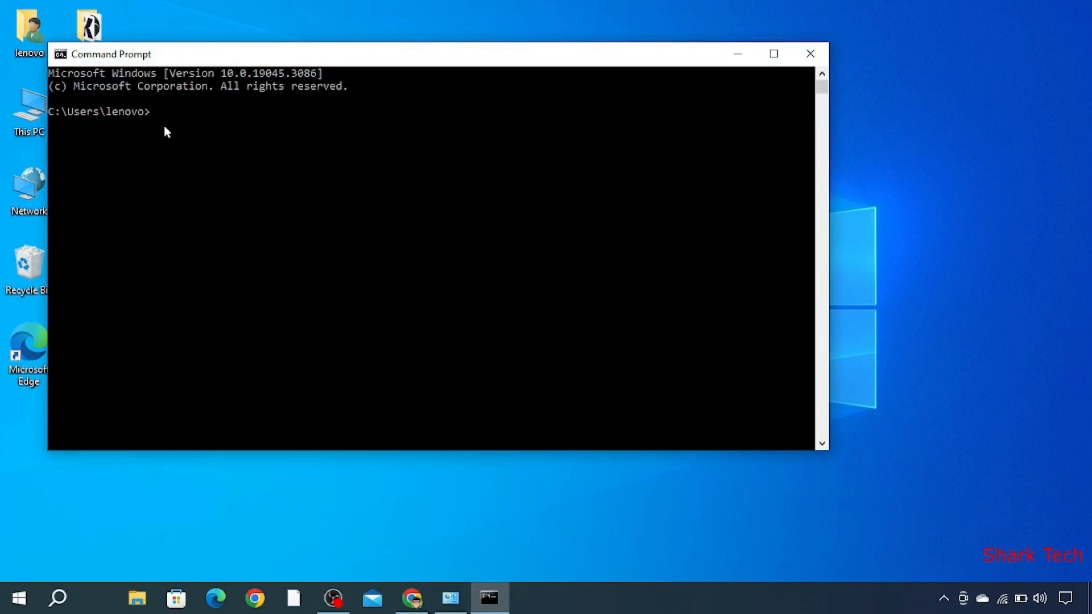
Run ipconfig to list adapters with Wi-Fi IPv4 192.168.1.49 and gateway 192.168.1.1.
click(155, 111)
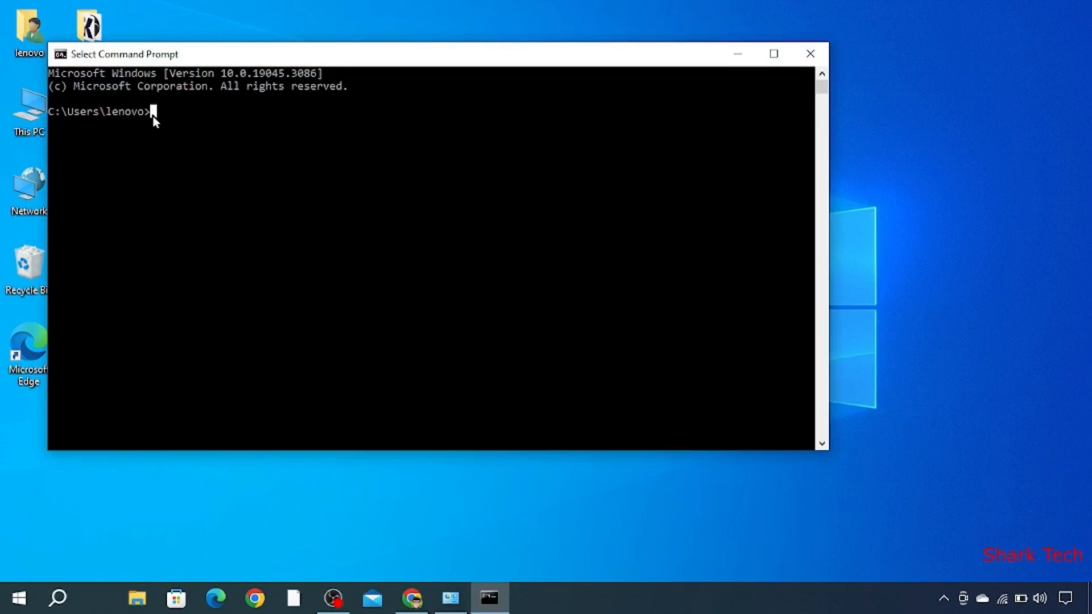
text(ip)
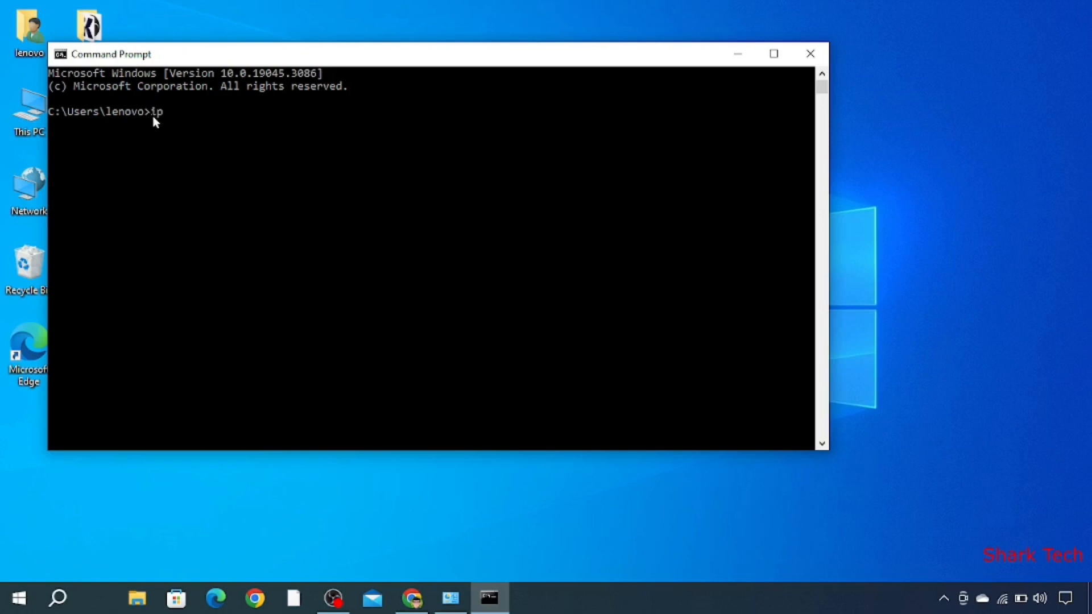
text(con)
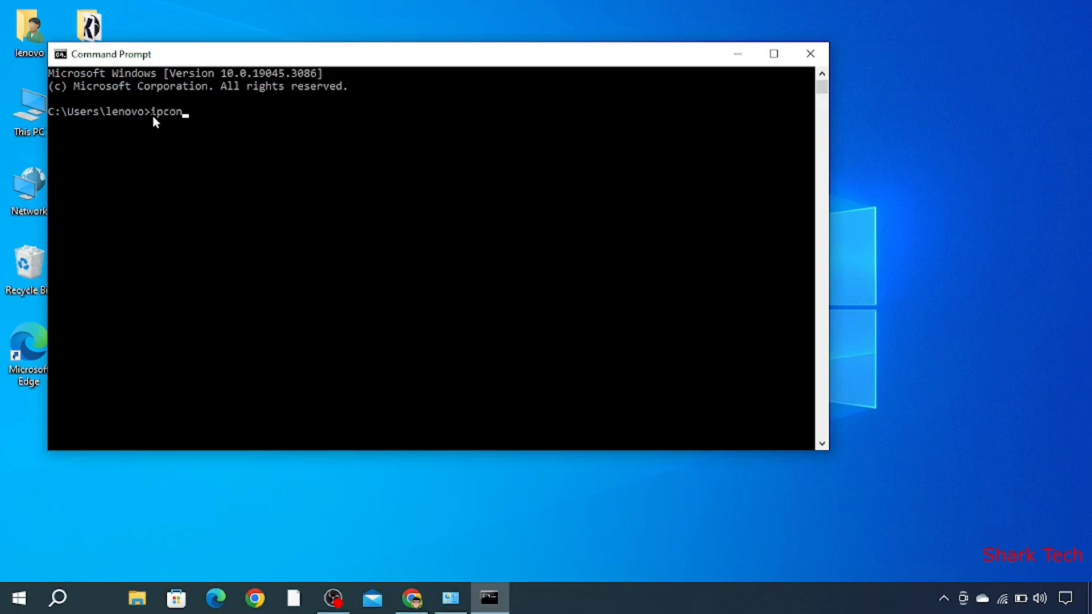
key(Return)
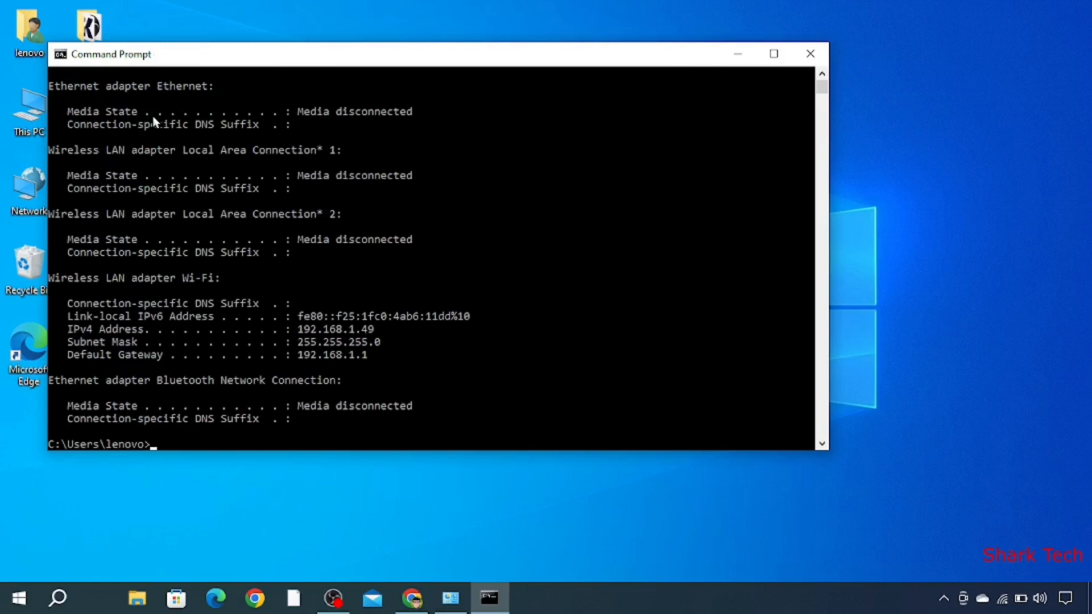
mouse_move(136, 253)
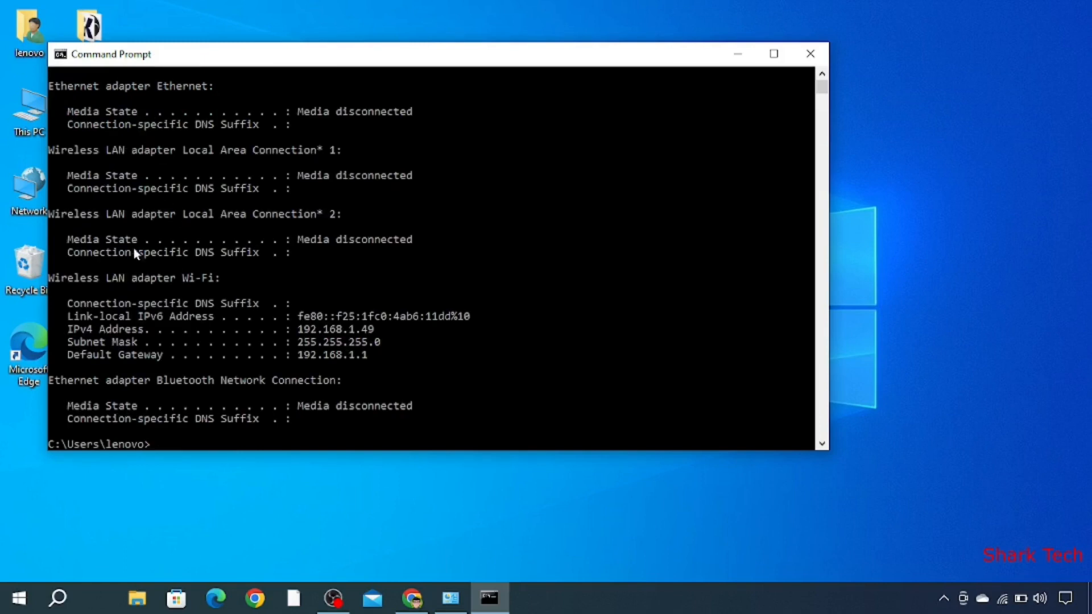
mouse_move(145, 387)
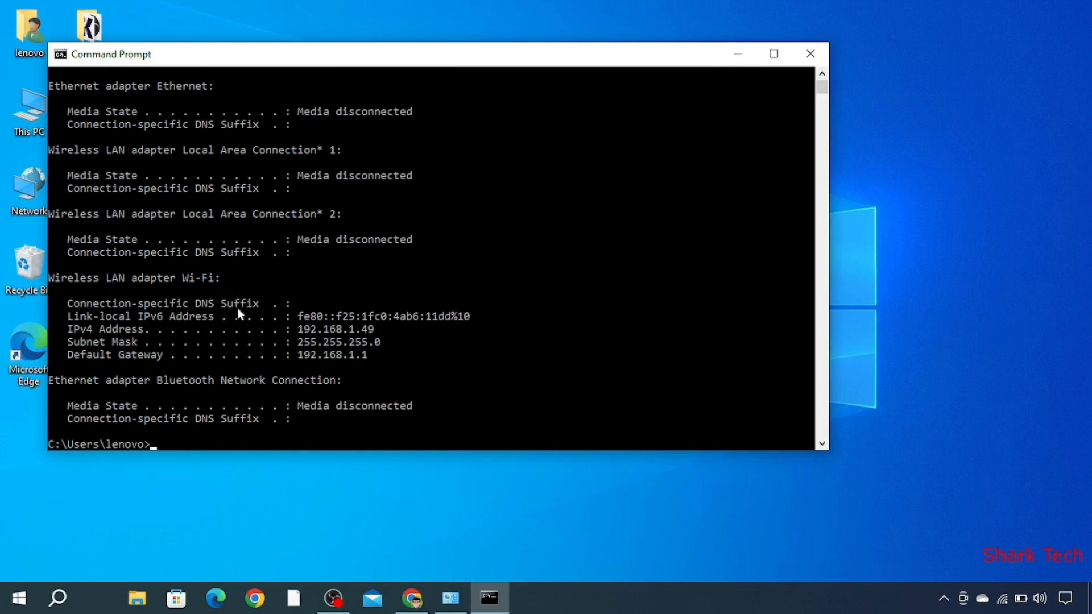
mouse_move(292, 315)
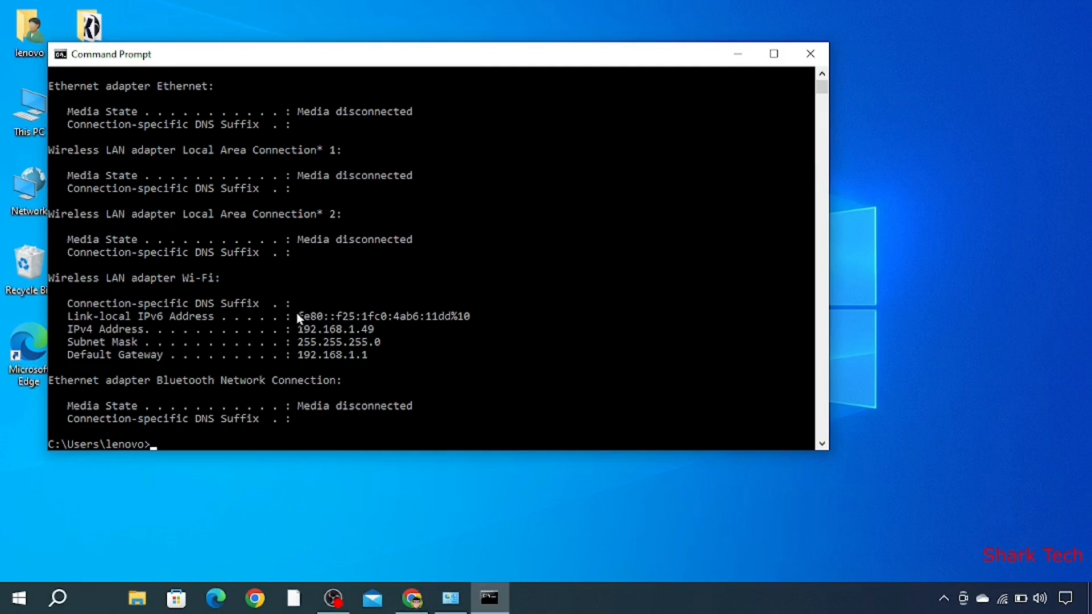
mouse_move(225, 330)
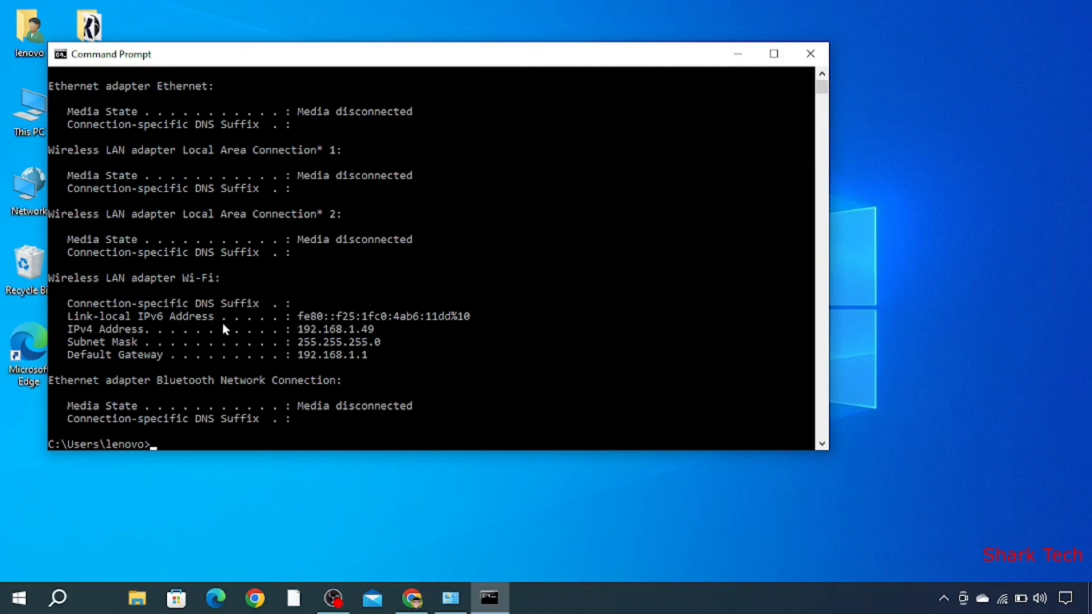